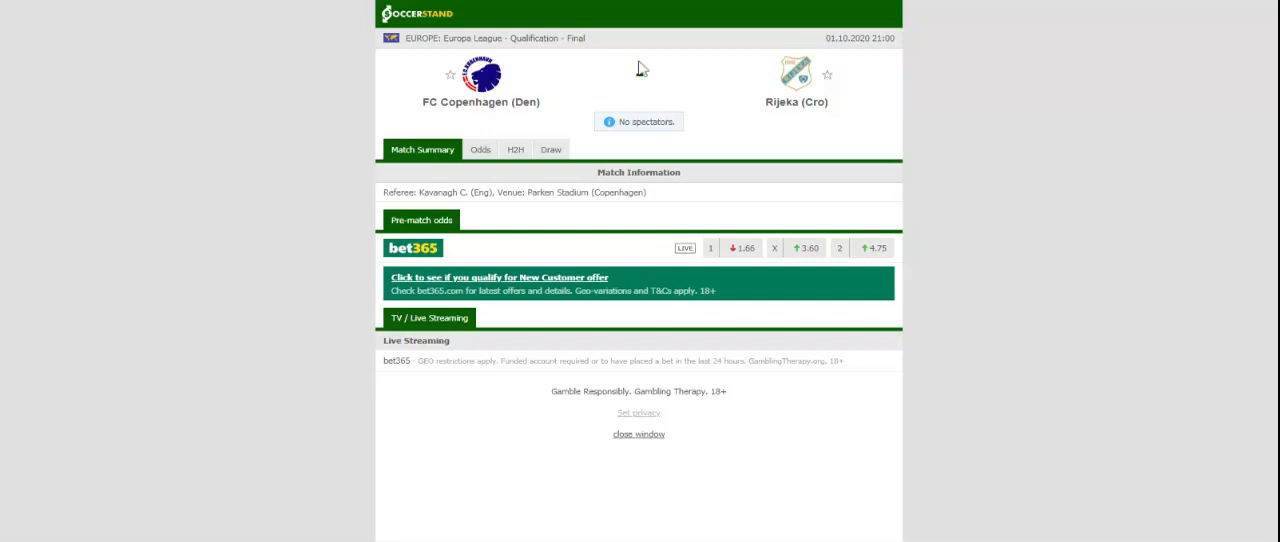
# Open the H2H tab for the FC Copenhagen vs Rijeka match.
pyautogui.click(515, 149)
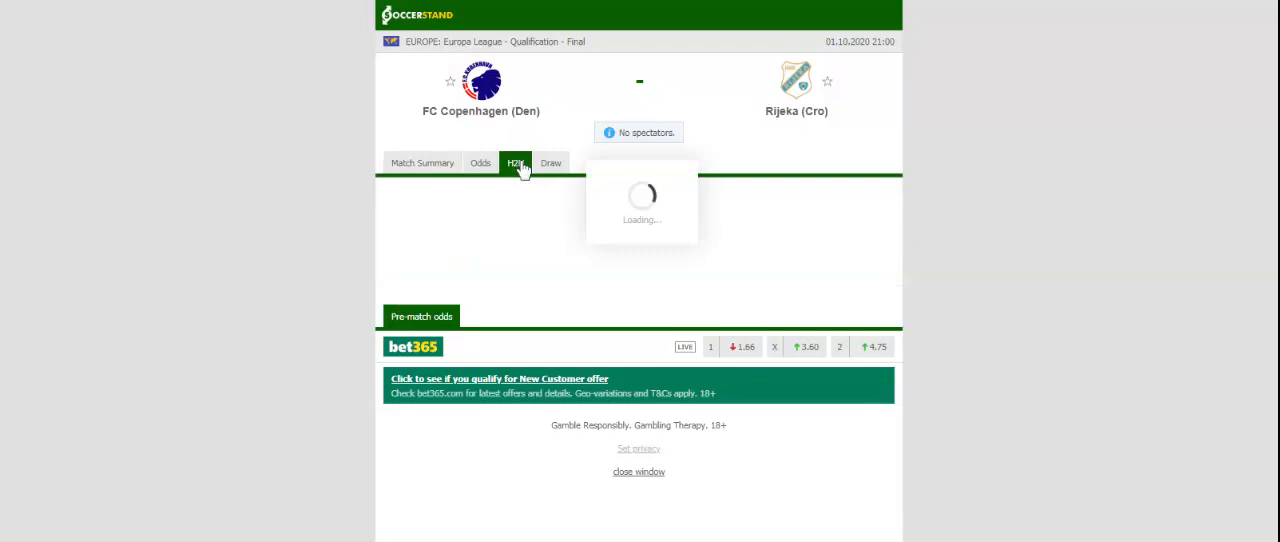
# Review both teams' last-match results in H2H, then go to the Odds tab.
pyautogui.click(515, 162)
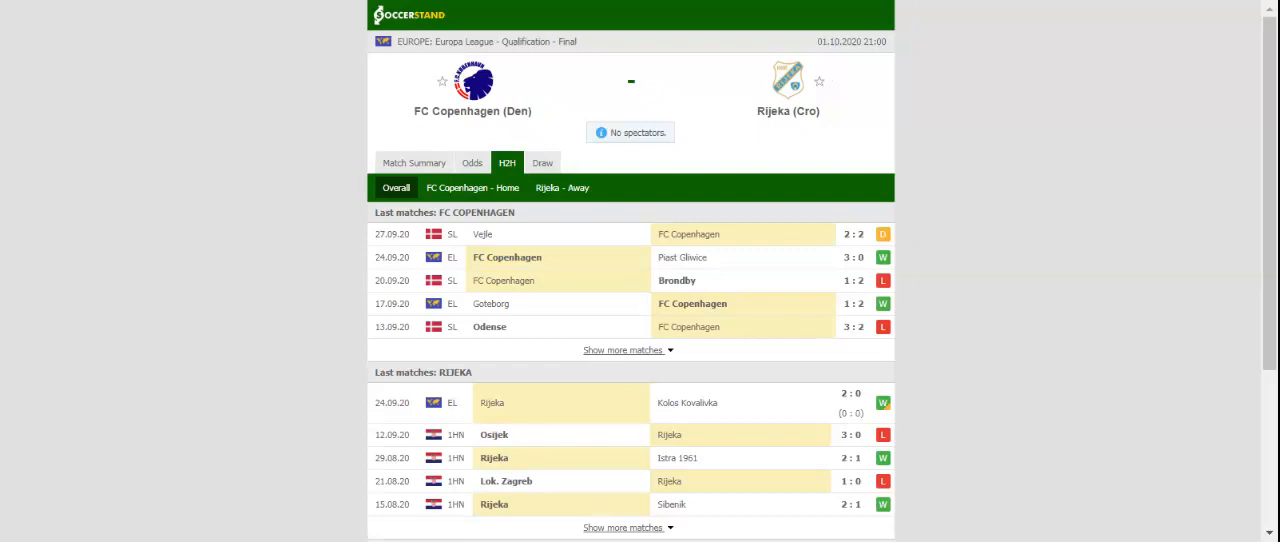
pyautogui.click(471, 162)
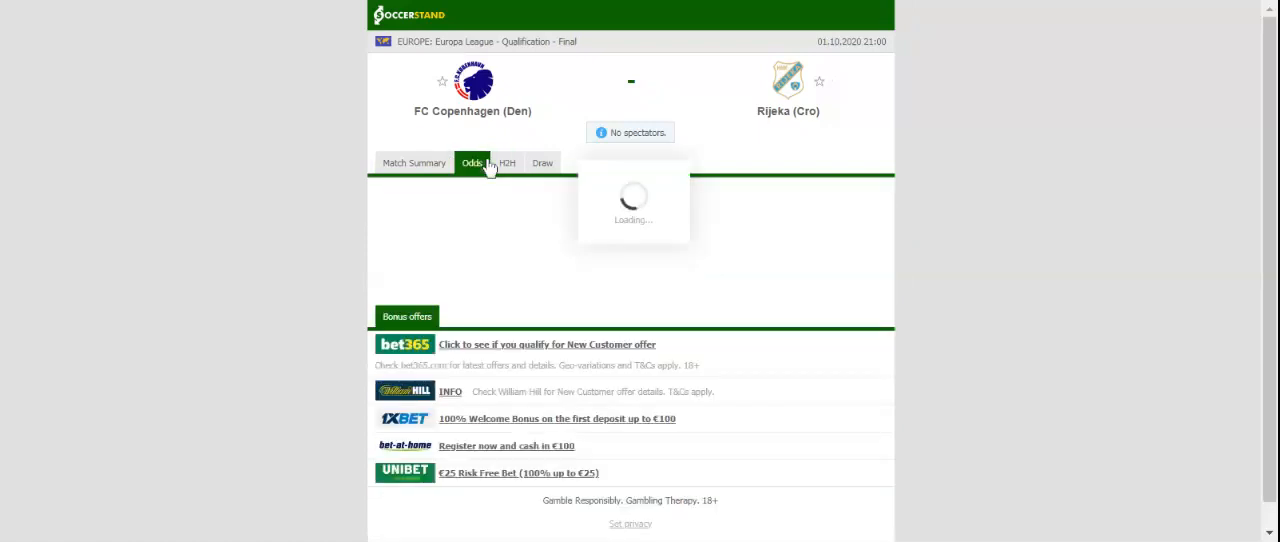
# Load the match odds and switch to the AH (Asian handicap) sub-tab.
pyautogui.click(472, 163)
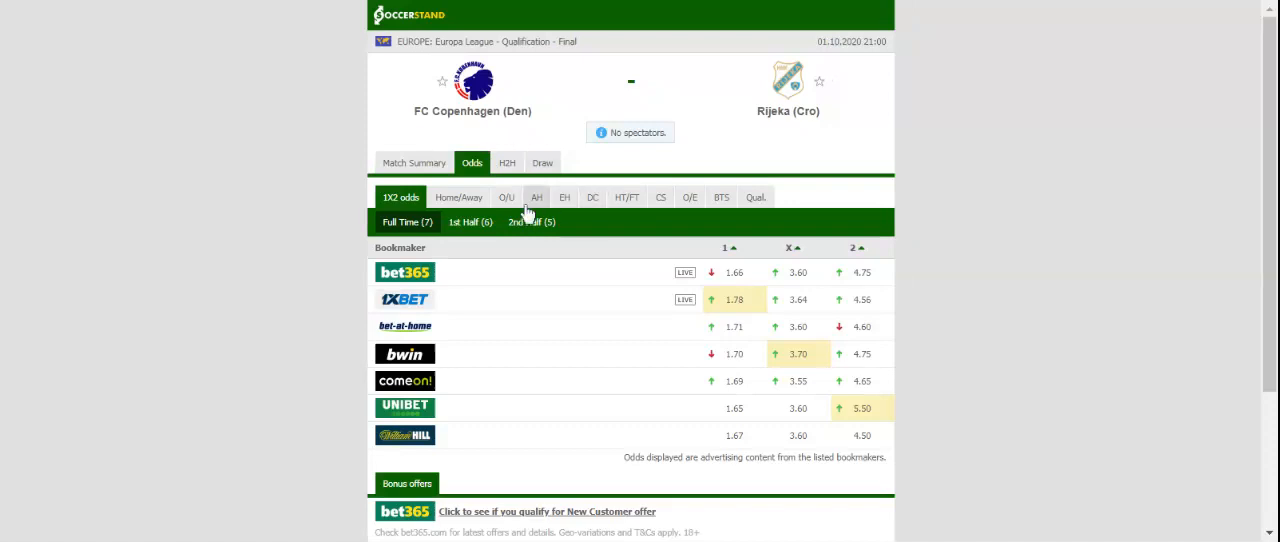
pyautogui.click(537, 197)
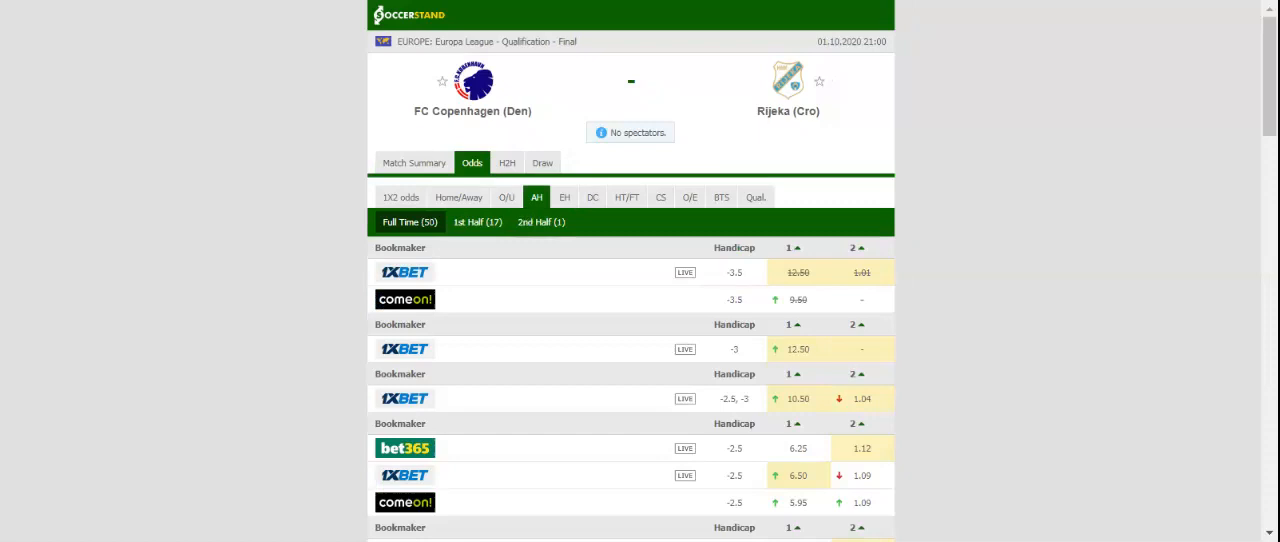